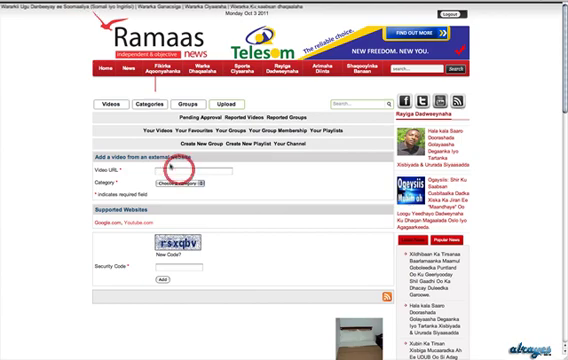
Choose the video's category, enter security code 'rsxqbv' and submit the external video for approval
{"action": "left_click", "coordinate": [184, 192]}
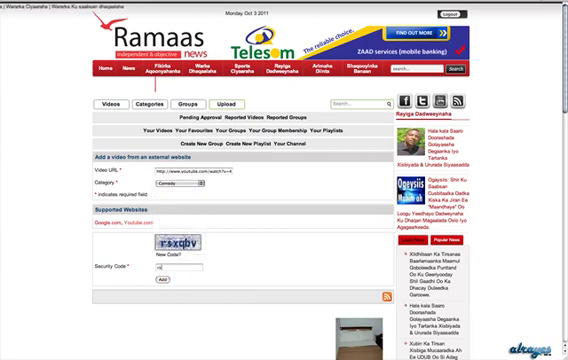
{"action": "type", "text": "rsxqbv"}
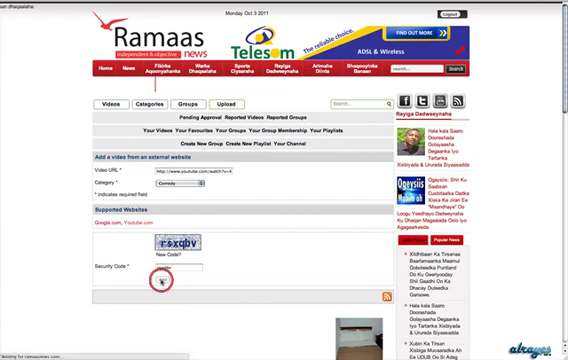
{"action": "type", "text": "rsxqbv"}
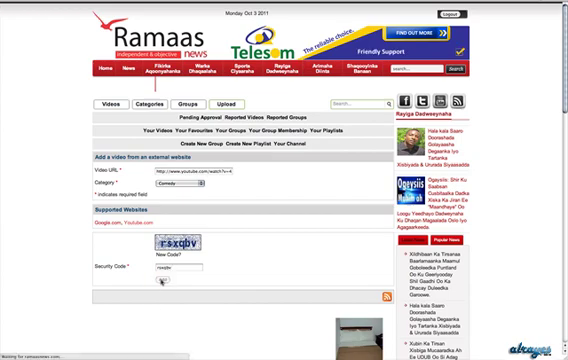
{"action": "left_click", "coordinate": [160, 288]}
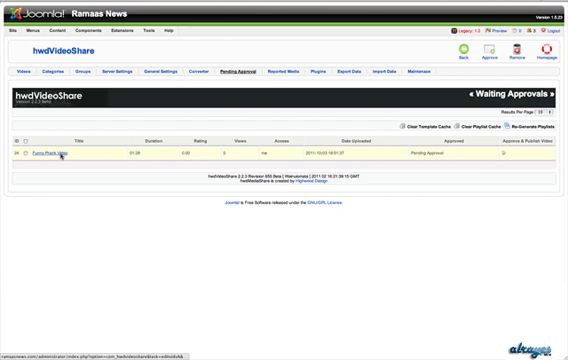
Set the waiting prank video's sharing access to Public Access
{"action": "left_click", "coordinate": [52, 156]}
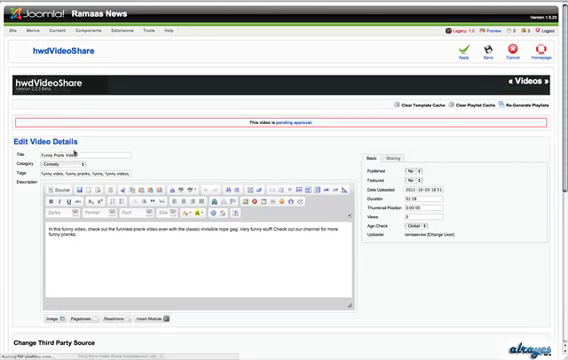
{"action": "scroll", "scroll_direction": "down", "scroll_amount": 3}
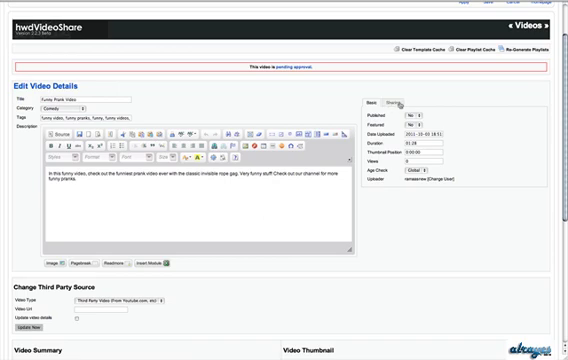
{"action": "left_click", "coordinate": [392, 98]}
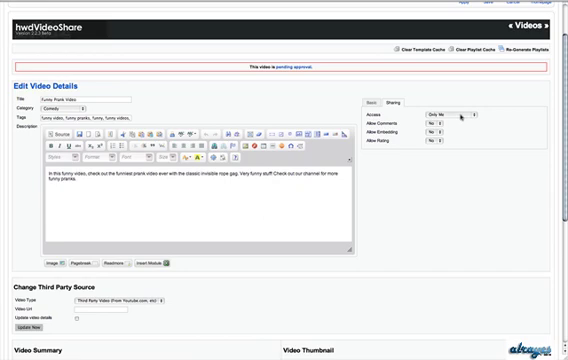
{"action": "left_click", "coordinate": [488, 116]}
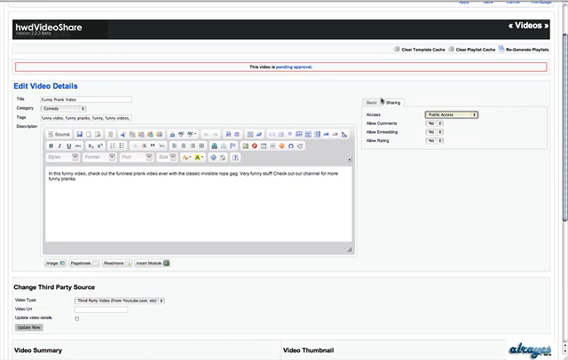
{"action": "left_click", "coordinate": [378, 100]}
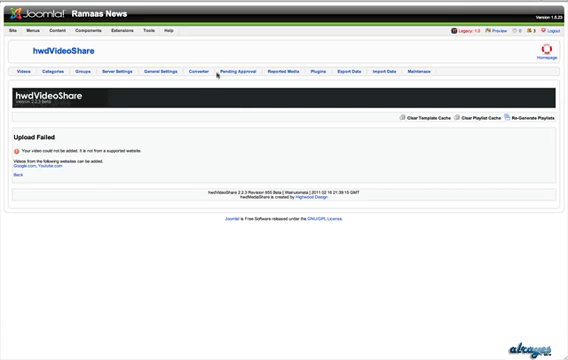
{"action": "mouse_move", "coordinate": [250, 72]}
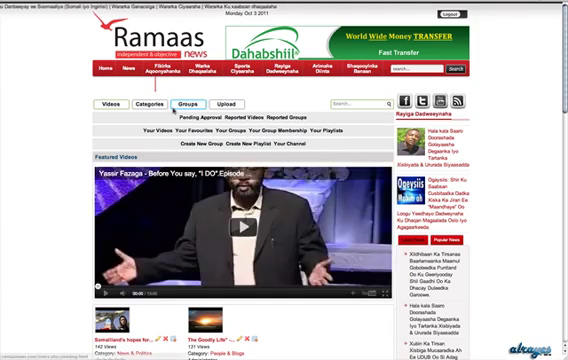
Browse the Comedy category and play the Funny Prank Video
{"action": "left_click", "coordinate": [152, 104]}
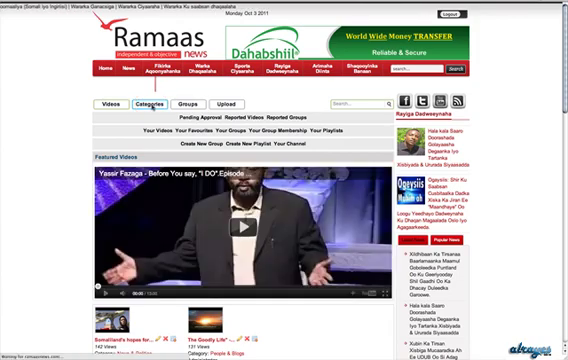
{"action": "left_click", "coordinate": [146, 104]}
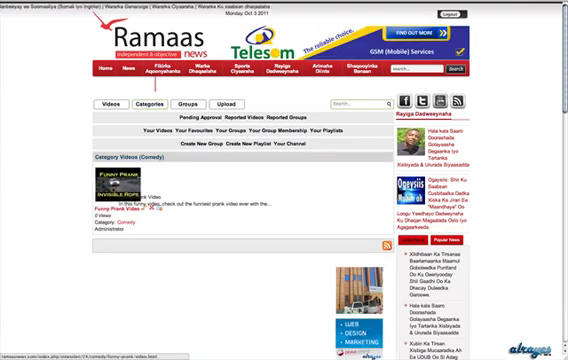
{"action": "left_click", "coordinate": [112, 196]}
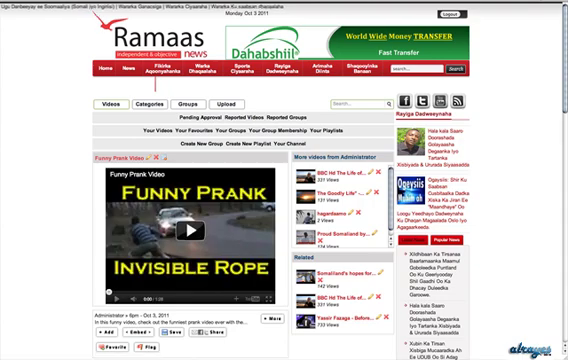